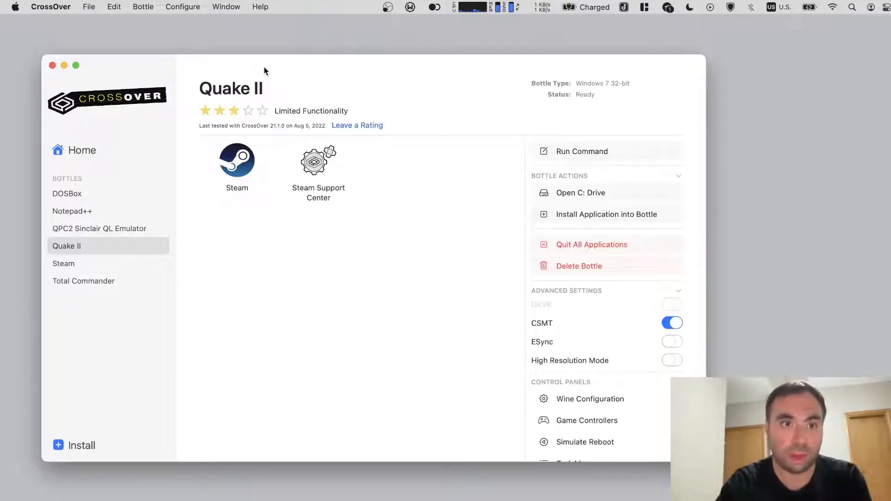
mouse_move(119, 275)
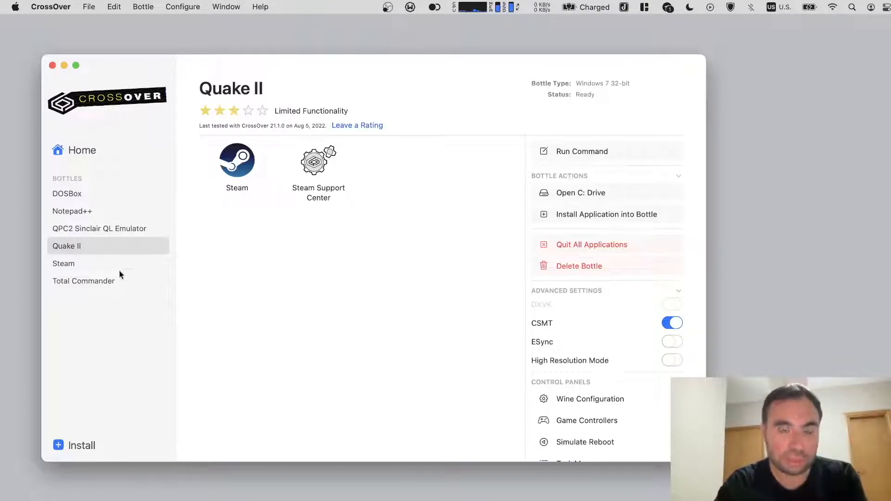
mouse_move(141, 279)
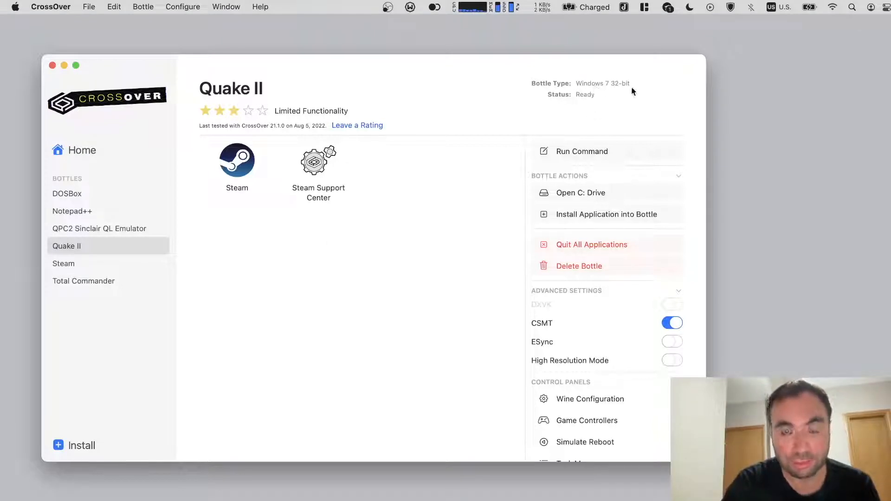
mouse_move(634, 95)
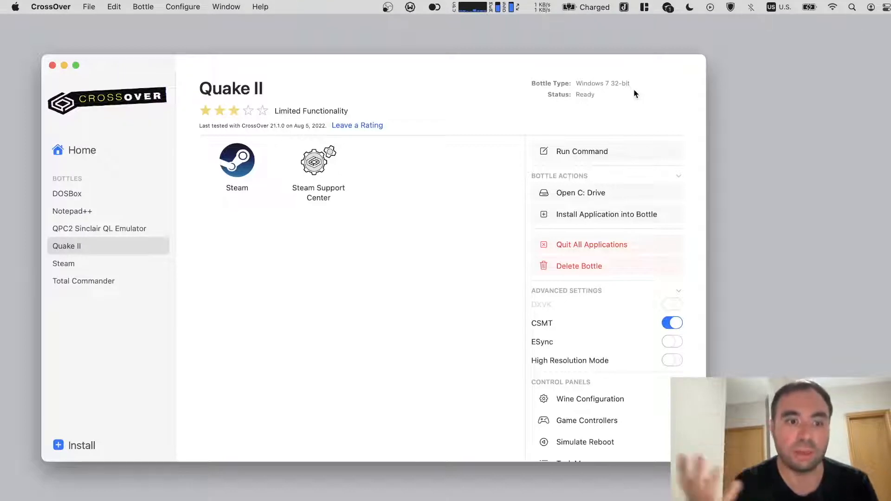
- Show the Home library listing installed applications from all bottles
click(82, 151)
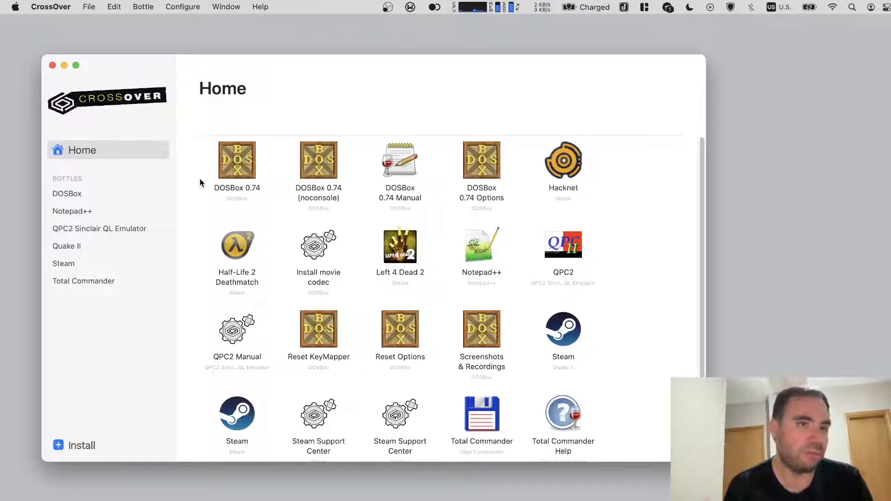
mouse_move(104, 438)
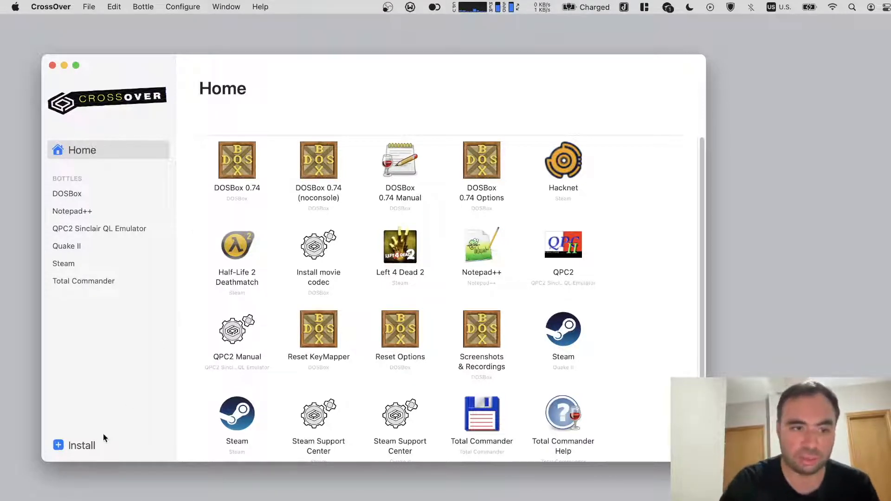
- Review the Windows versions a new bottle offers on the Install page, then return to the Quake II bottle
click(74, 444)
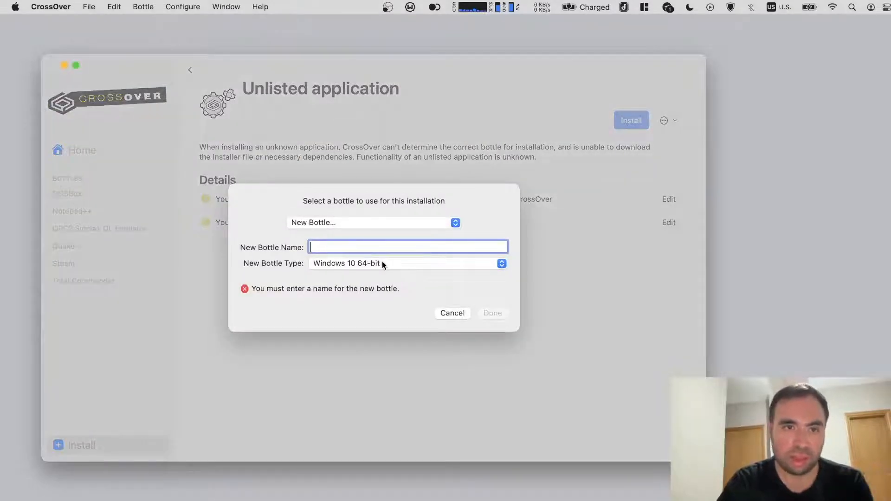
click(407, 263)
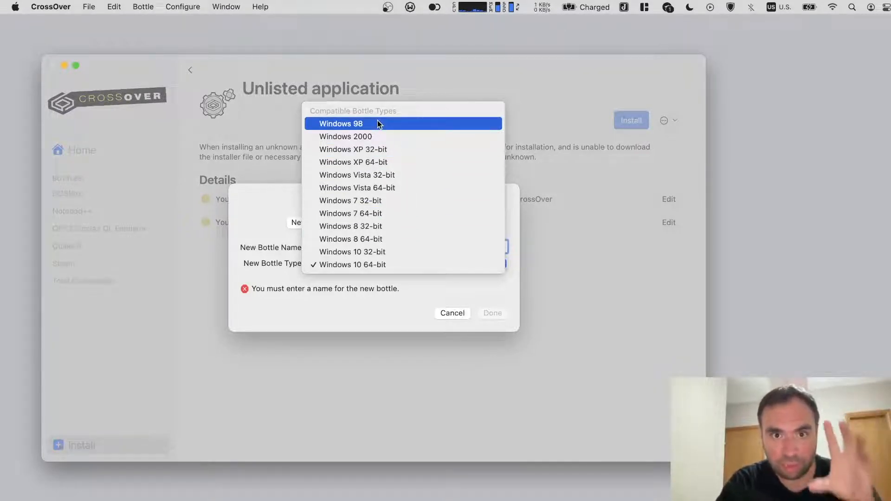
click(452, 313)
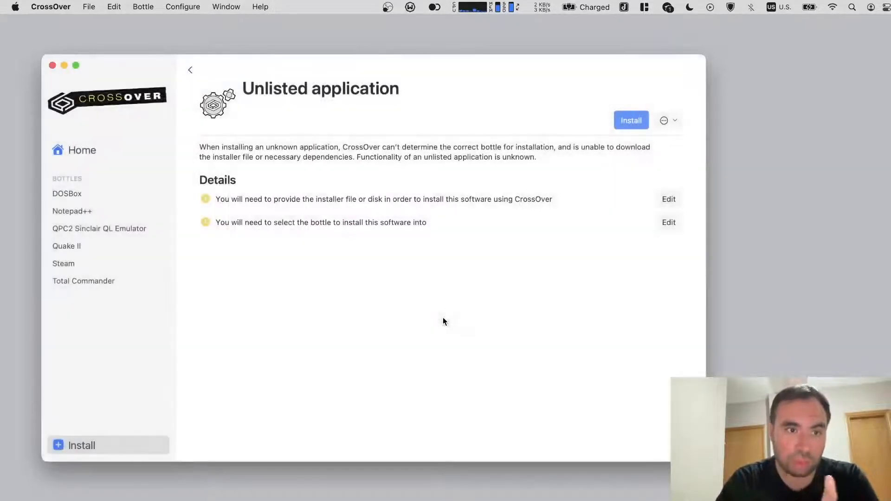
mouse_move(86, 257)
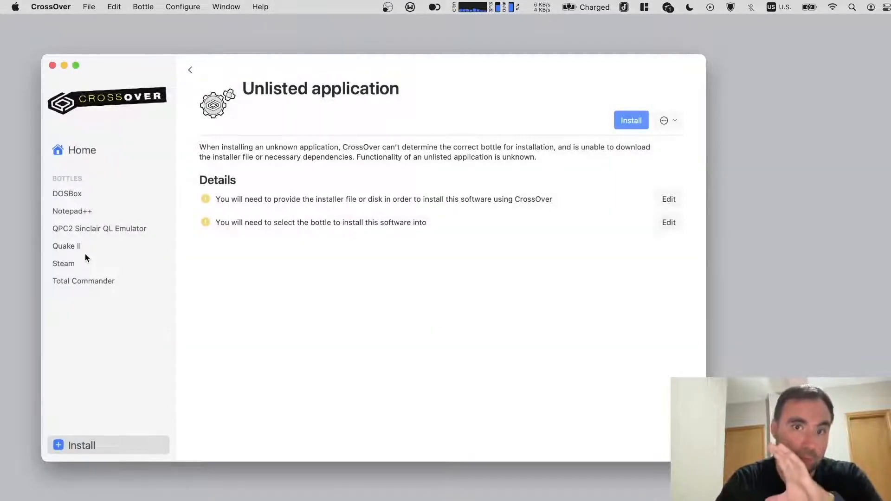
click(66, 246)
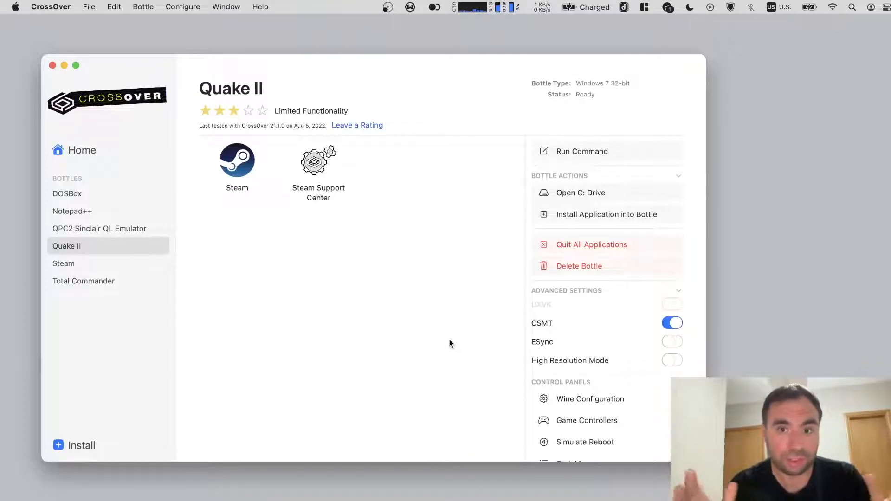
mouse_move(592, 181)
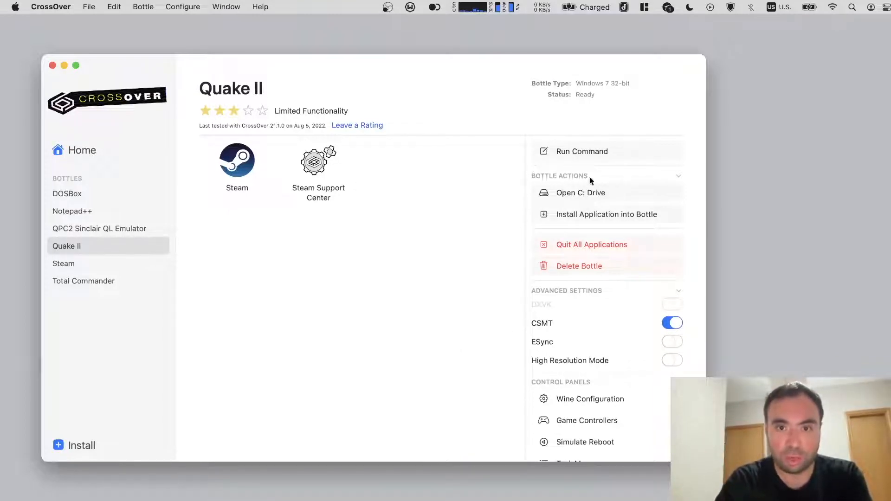
mouse_move(594, 153)
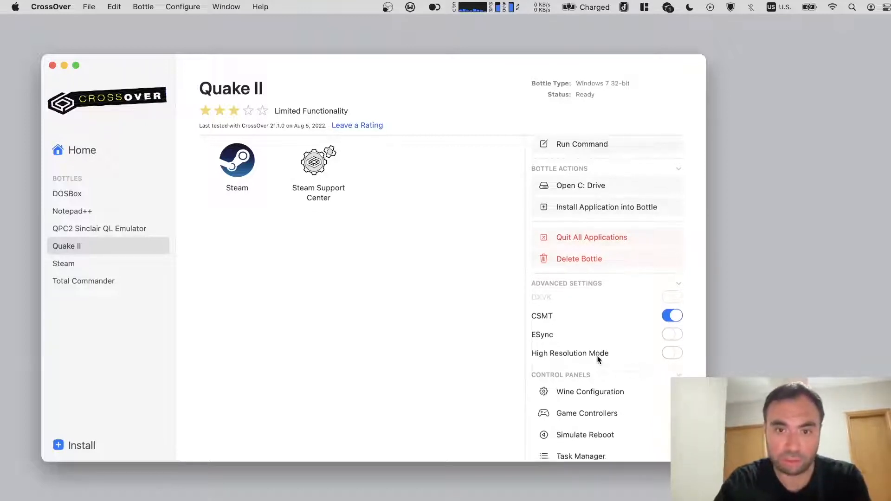
scroll(down, 3)
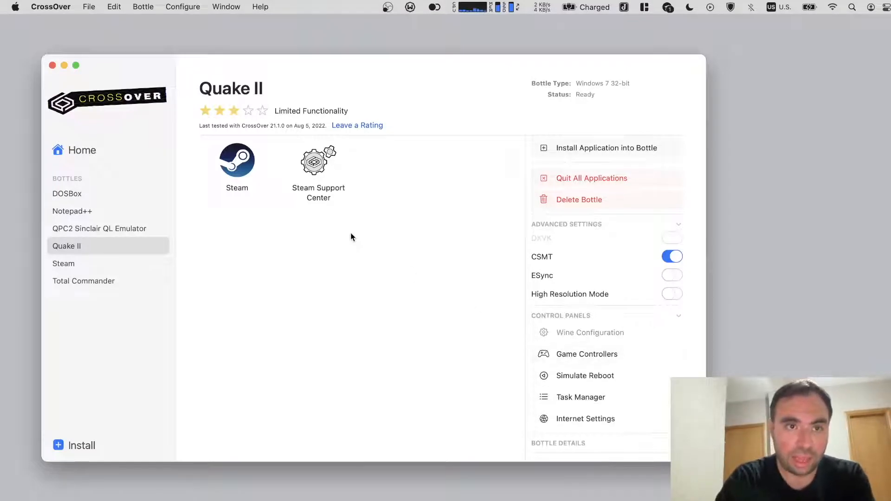
click(590, 332)
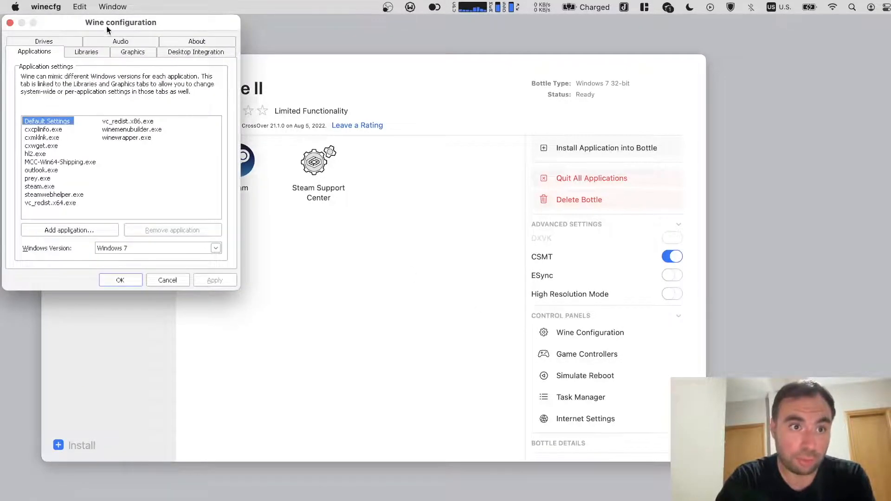
click(175, 74)
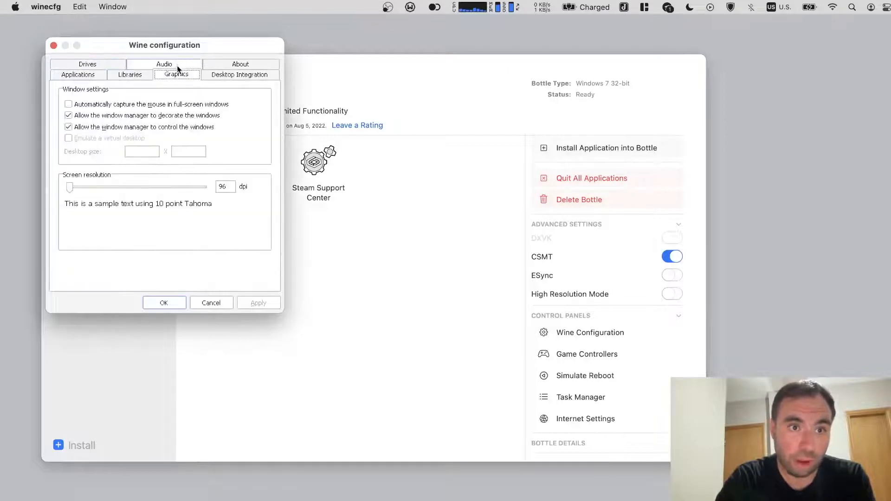
click(78, 74)
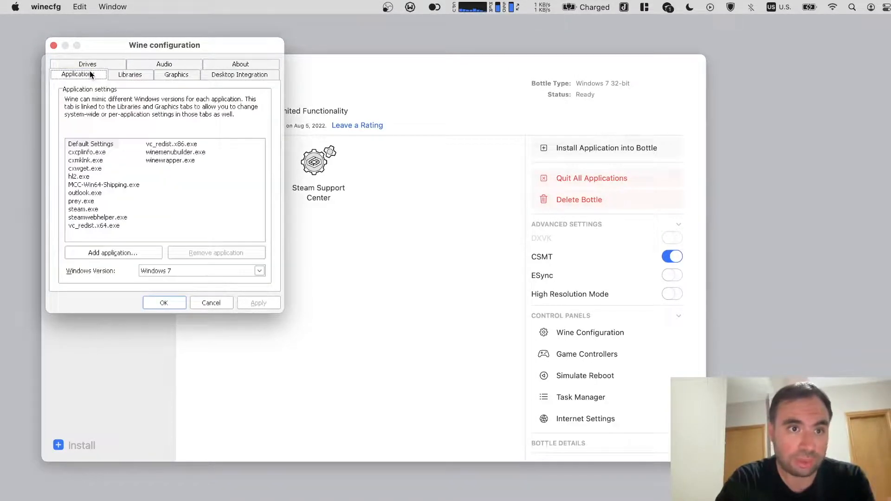
mouse_move(161, 259)
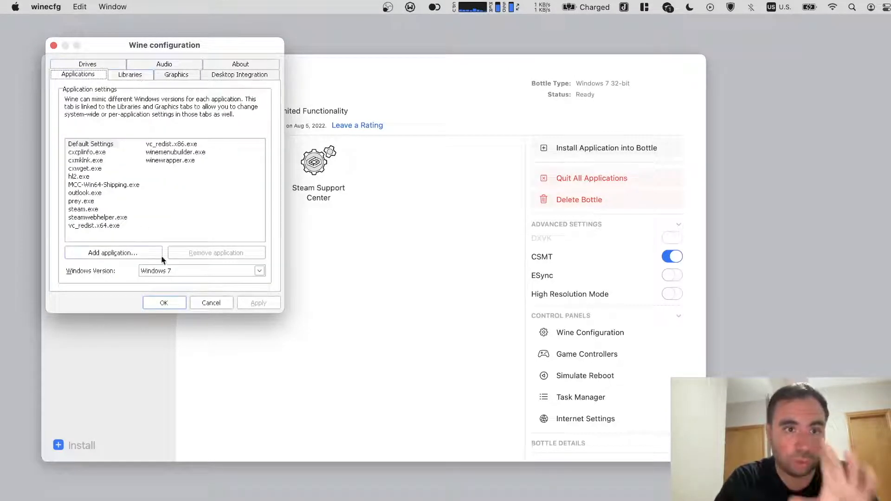
mouse_move(193, 297)
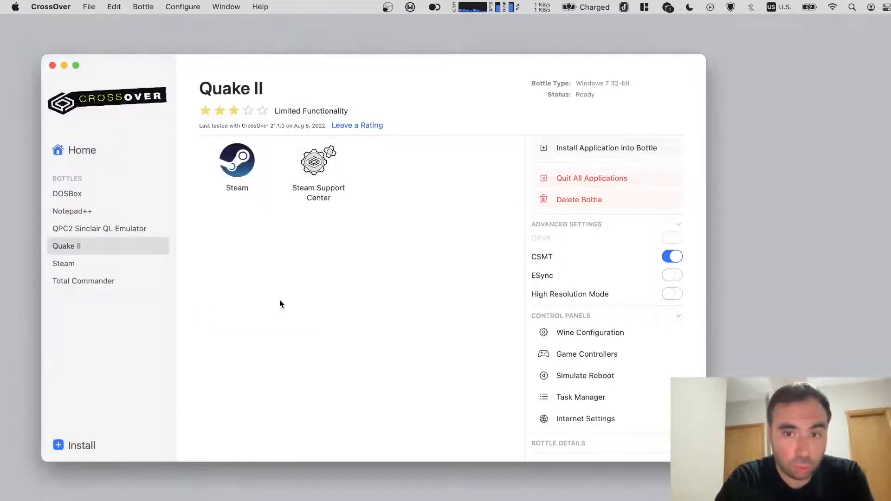
mouse_move(471, 349)
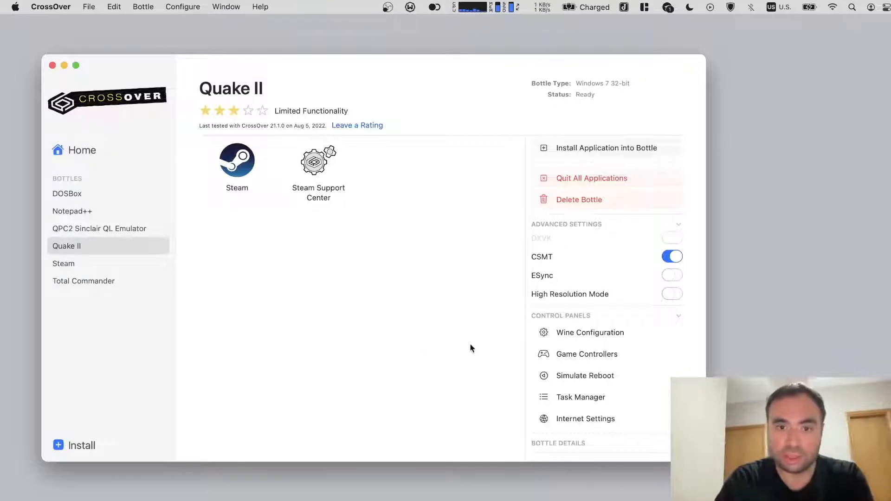
mouse_move(580, 397)
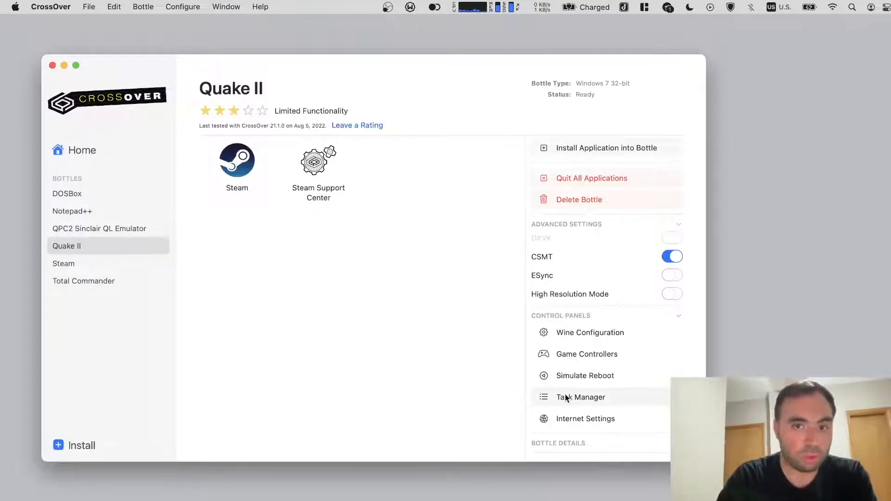
mouse_move(581, 397)
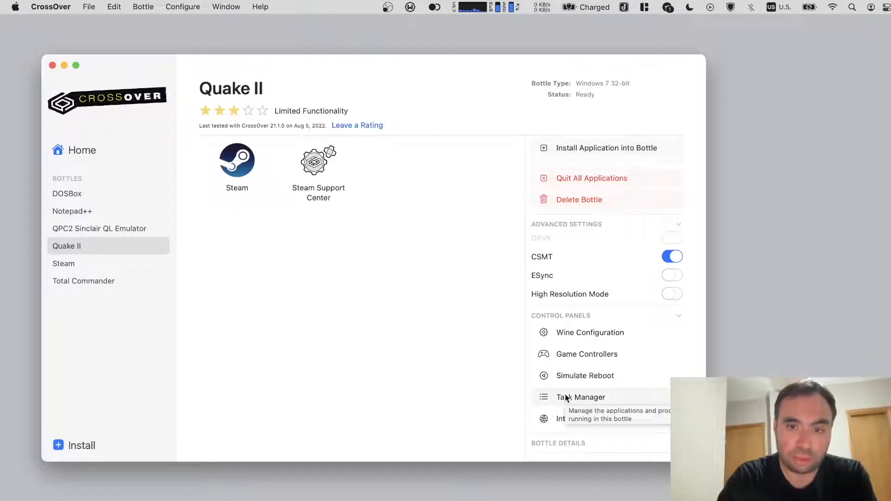
mouse_move(251, 203)
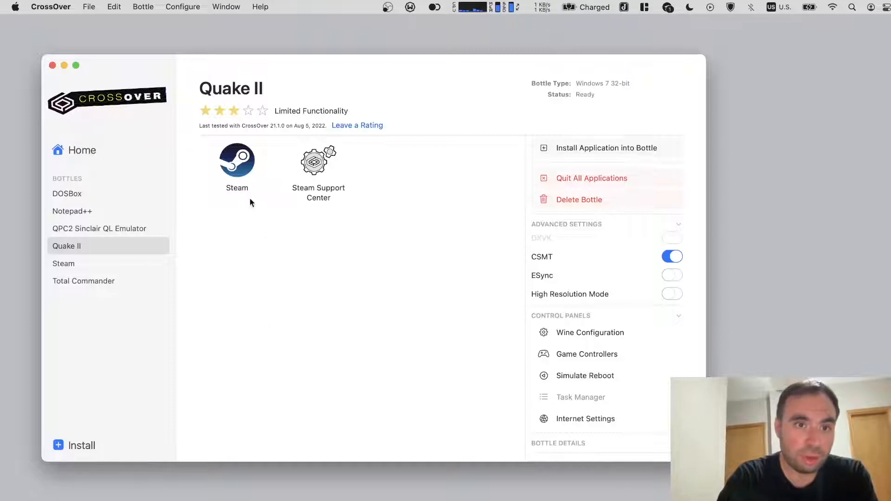
click(580, 396)
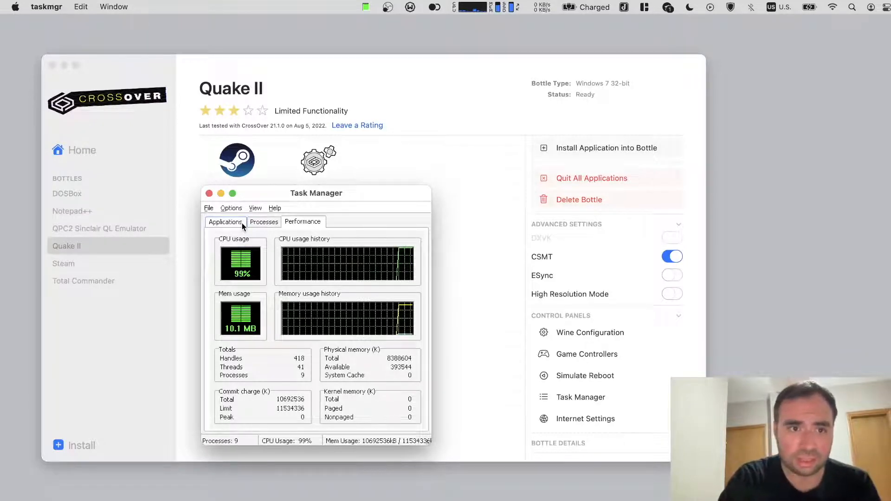
click(224, 222)
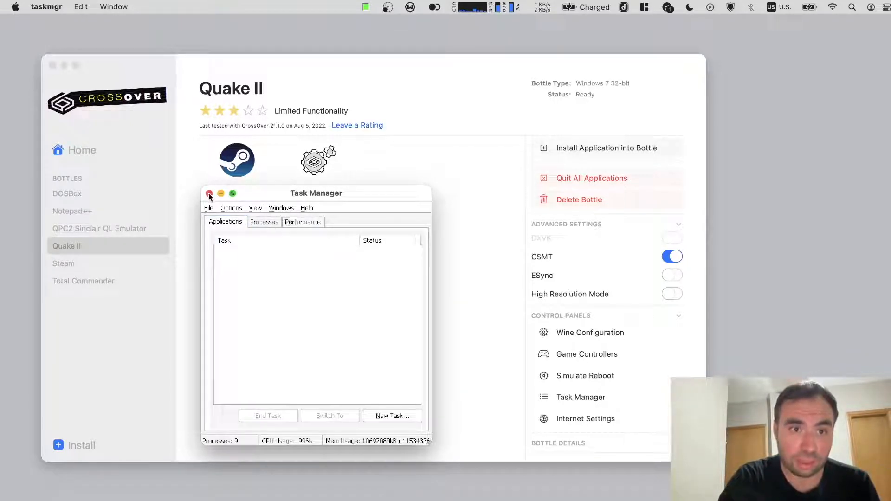
click(209, 193)
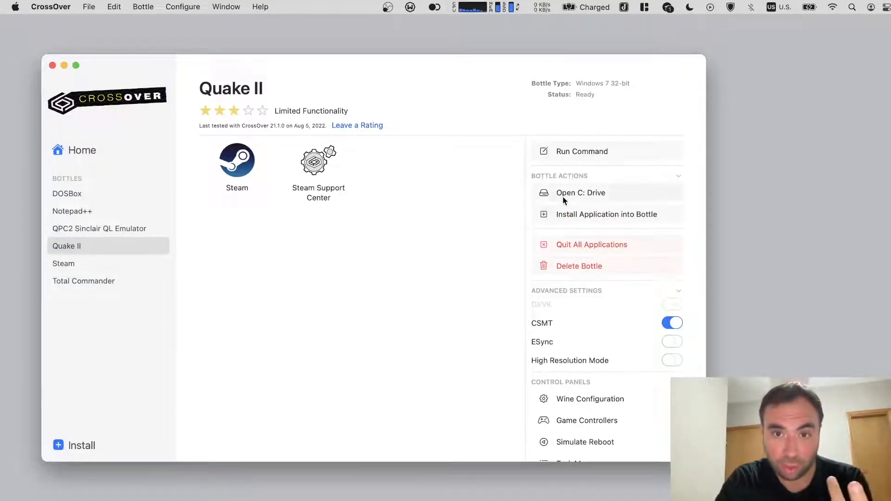
- Launch quake2.exe from the Quake2 folder on the bottle's C: drive in Finder
click(580, 193)
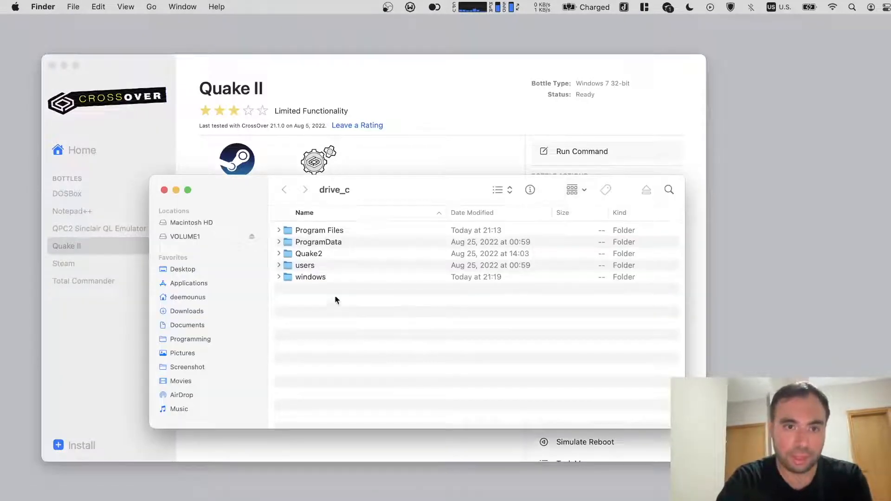
click(308, 253)
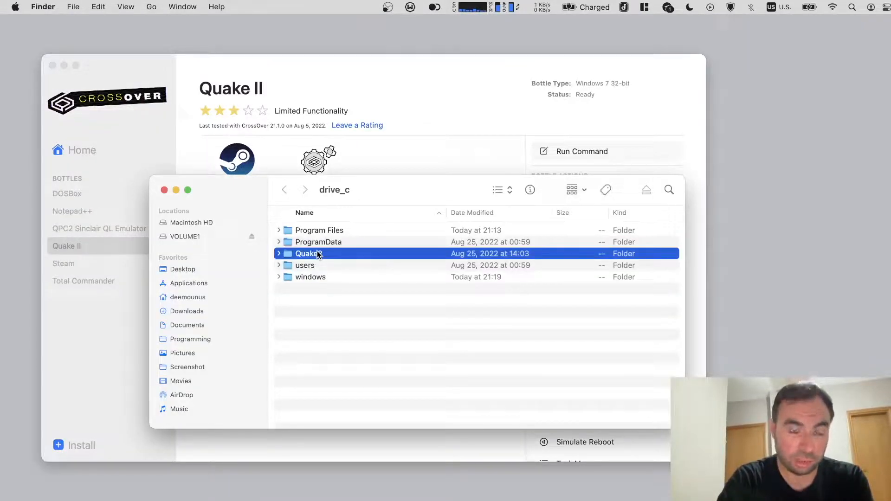
double_click(309, 253)
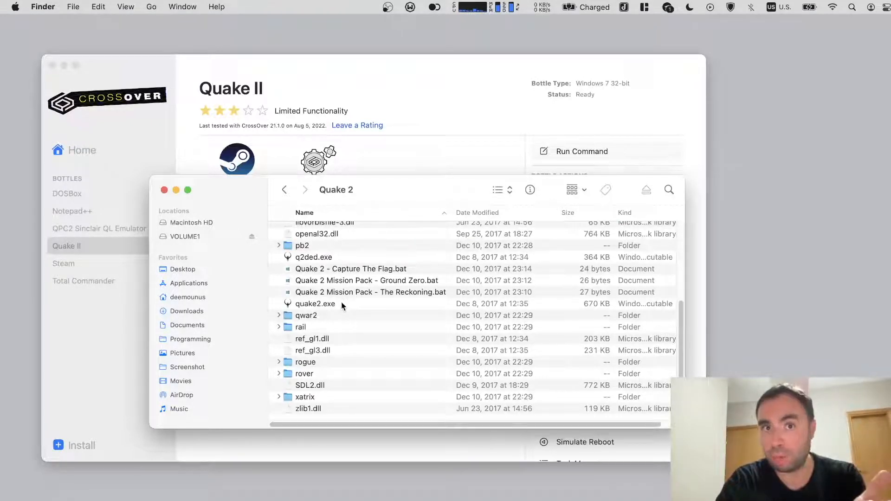
click(316, 303)
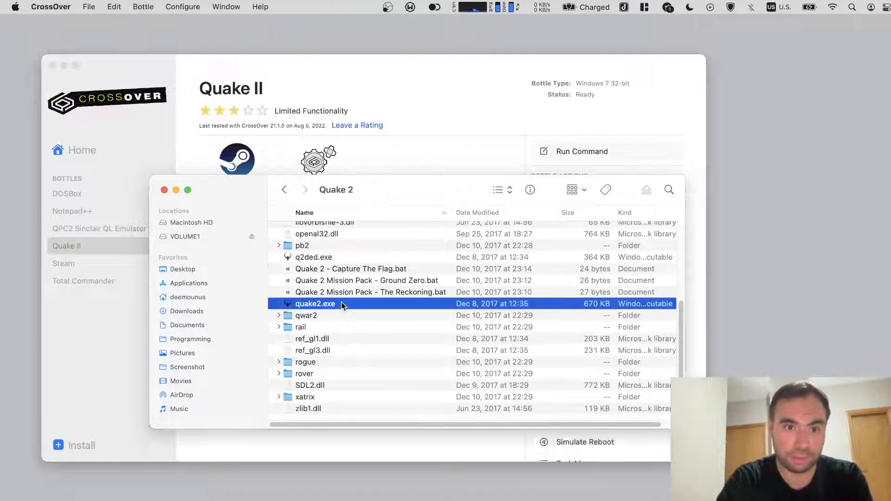
click(165, 189)
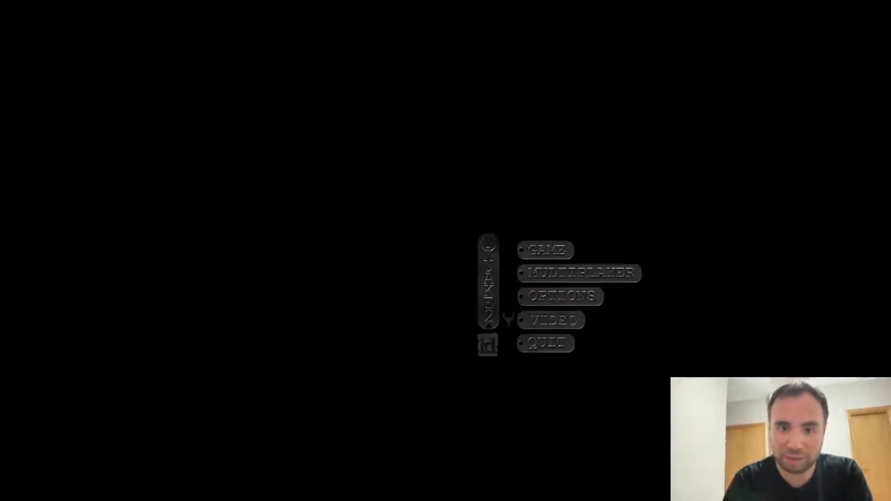
- Enter Quake II's Game submenu from the main menu
click(549, 321)
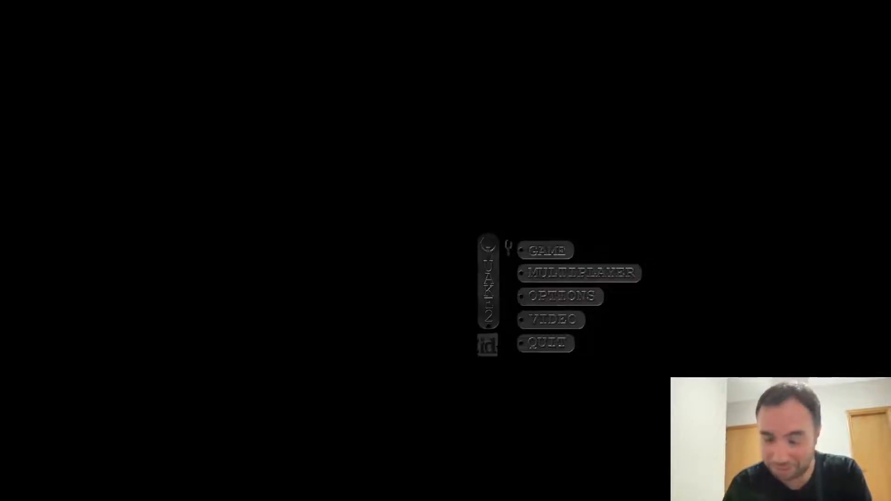
click(544, 249)
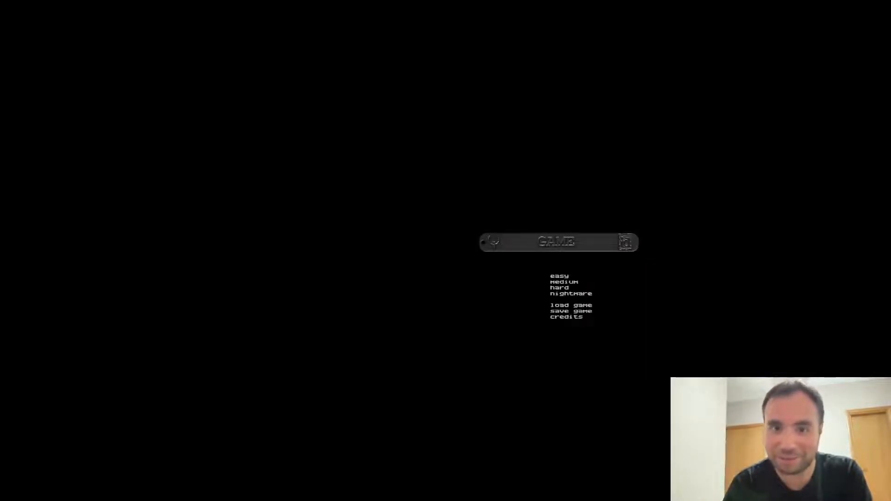
- Start a new game and play until quake2.exe crashes with a Wine program error
click(569, 306)
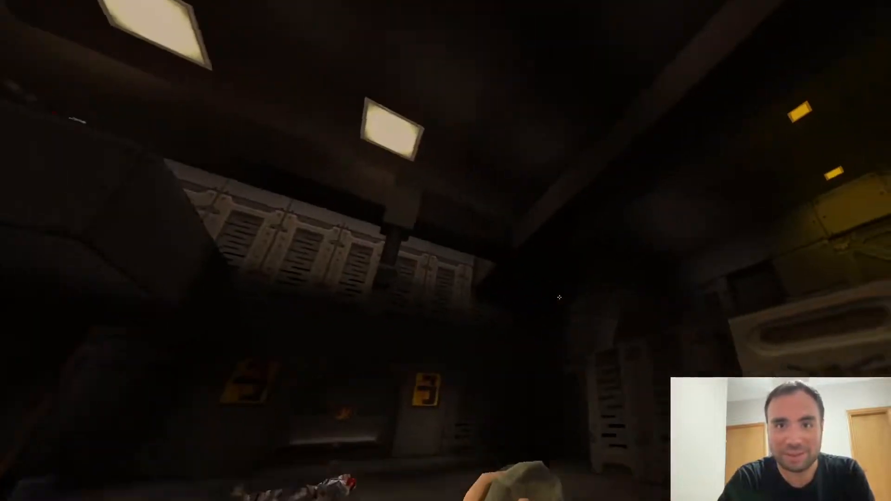
key(Escape)
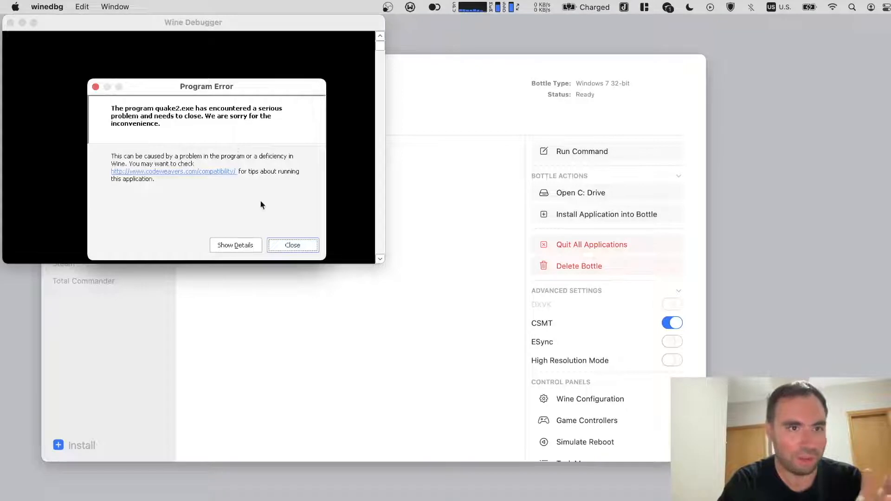
- View the crash backtrace details, then close the Program Error dialog
click(235, 245)
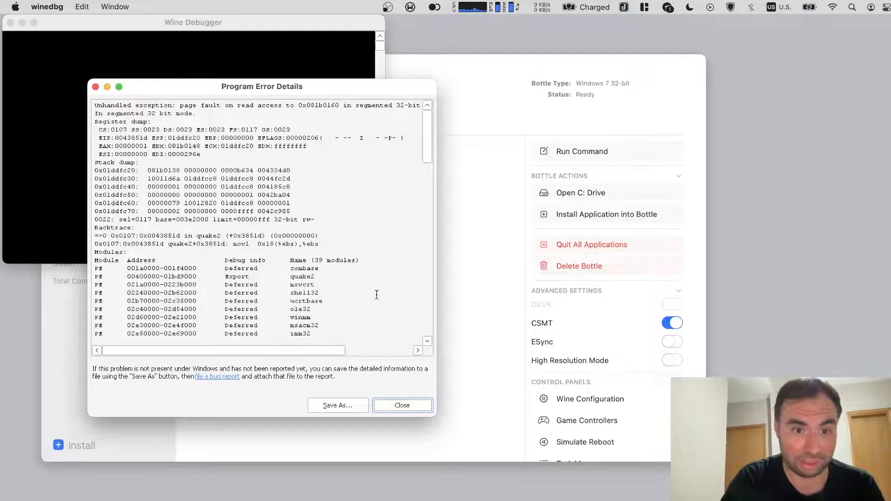
click(402, 405)
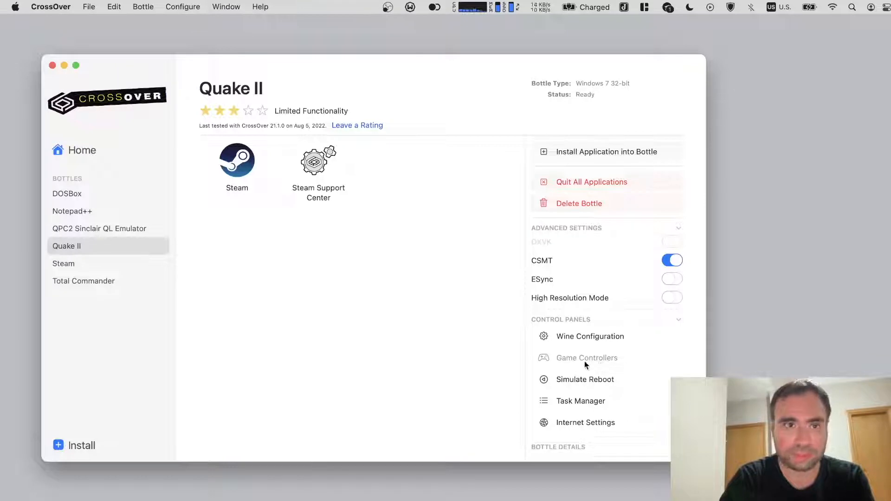
mouse_move(471, 301)
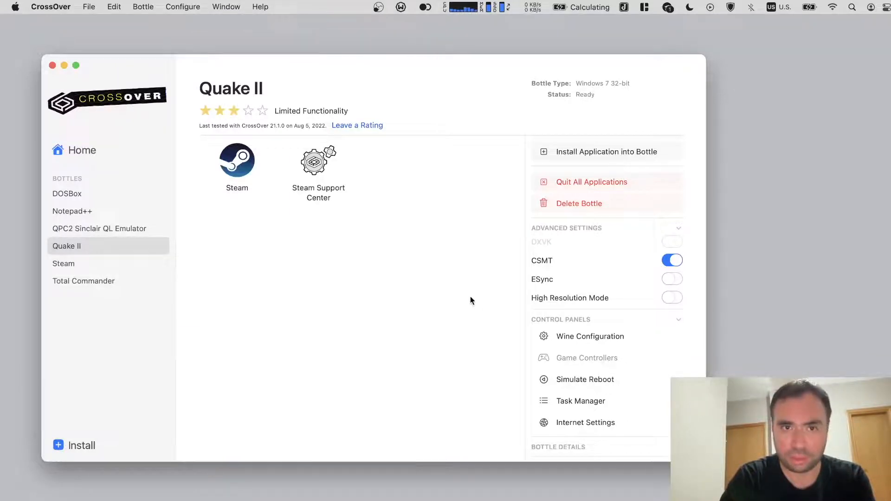
click(587, 357)
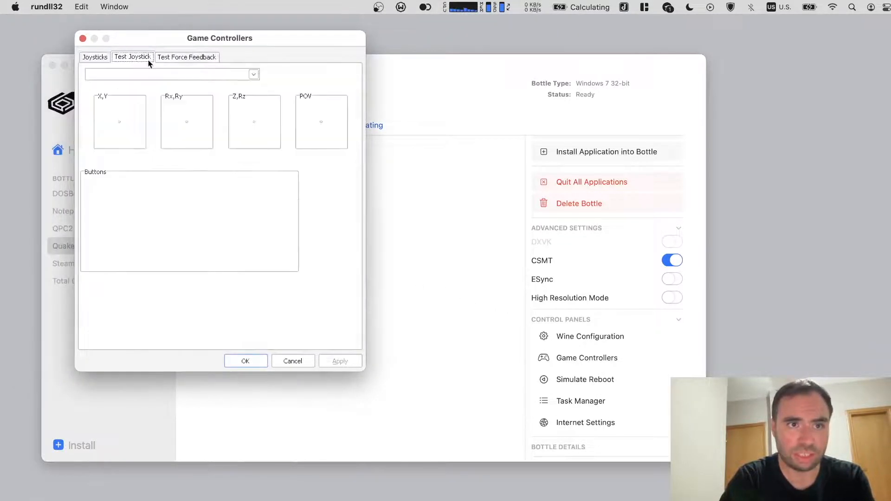
click(83, 38)
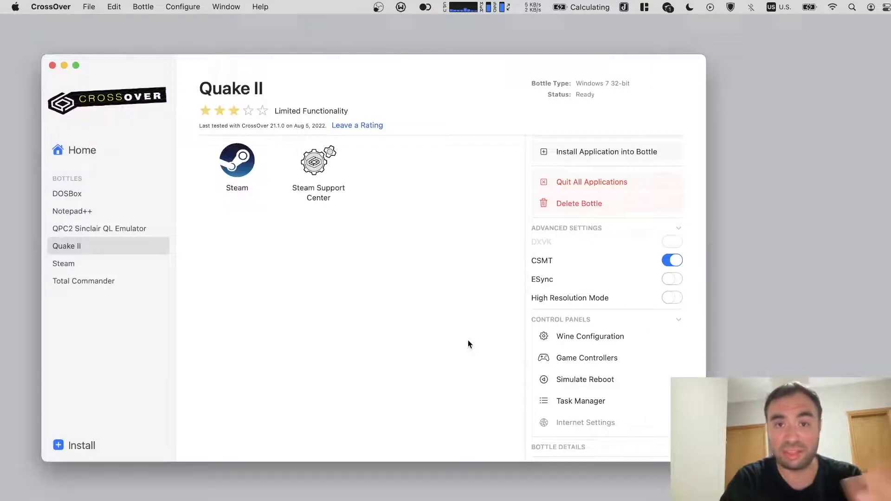
click(585, 423)
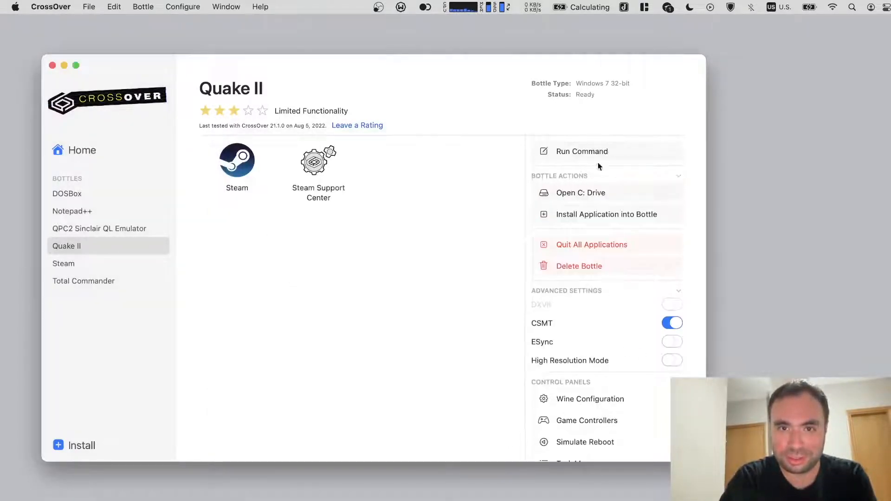
click(581, 193)
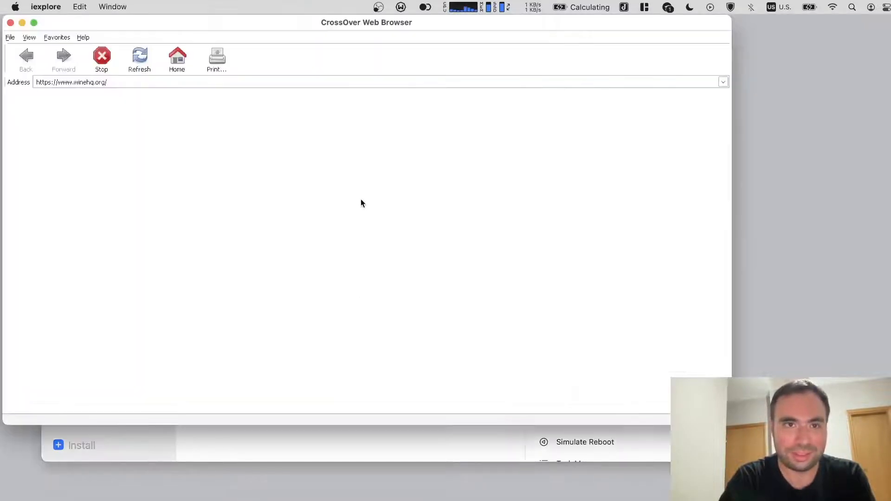
drag(365, 23, 416, 91)
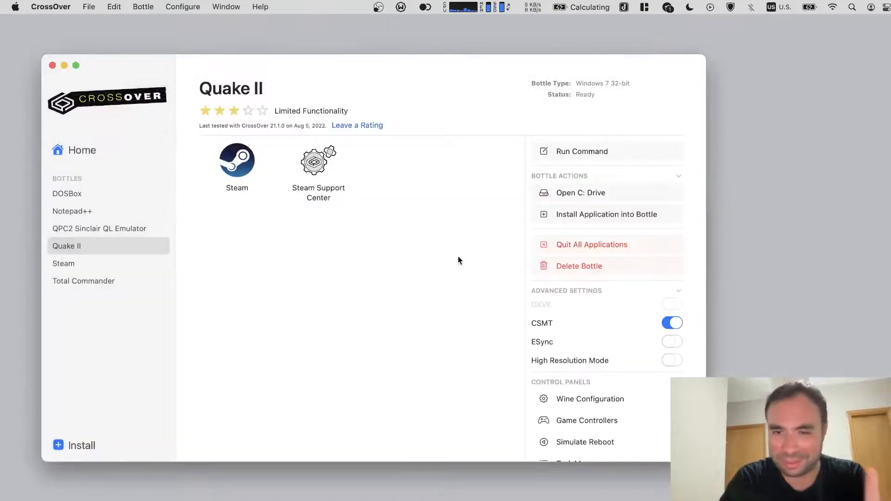
mouse_move(471, 346)
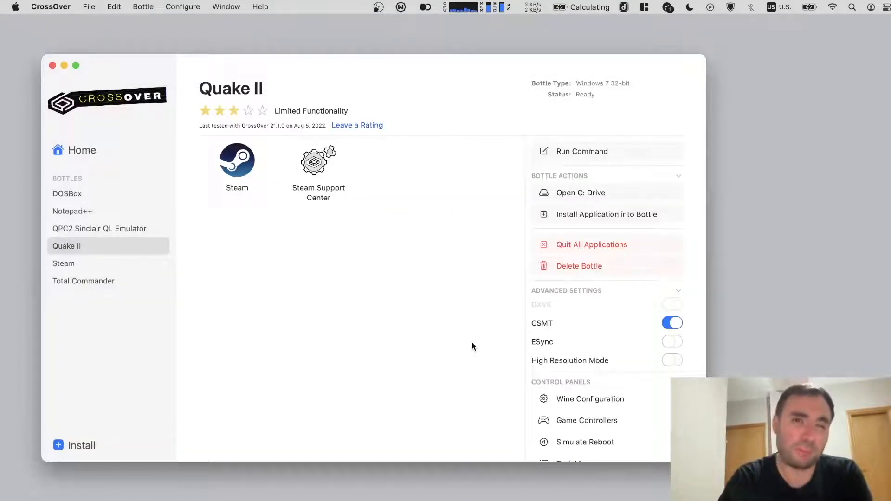
mouse_move(418, 377)
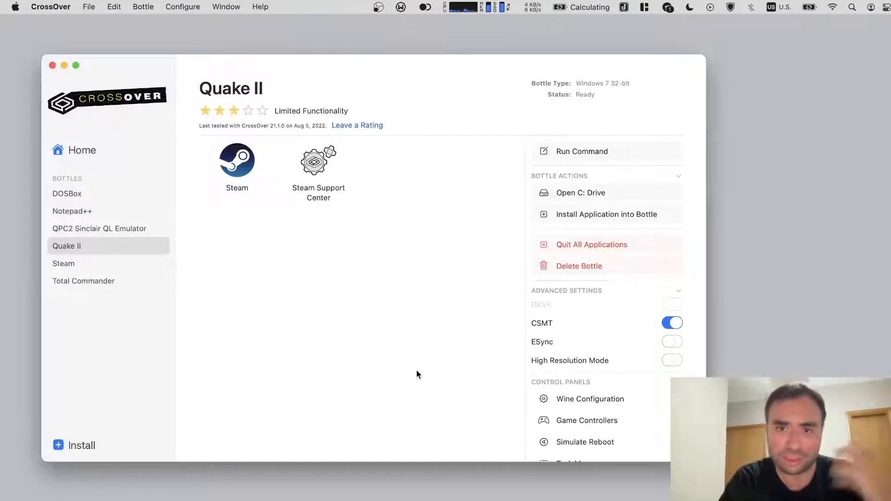
- Scroll the Quake II bottle overview down to its control panels list
scroll(down, 3)
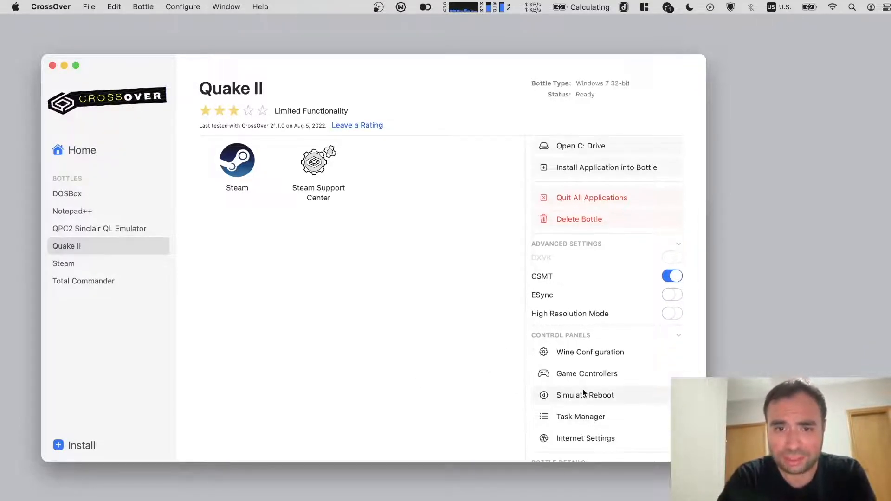
mouse_move(584, 396)
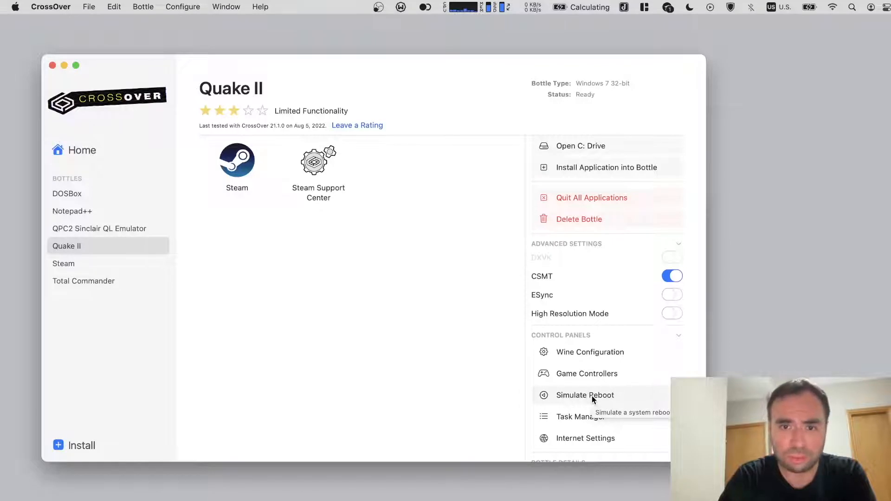
mouse_move(455, 356)
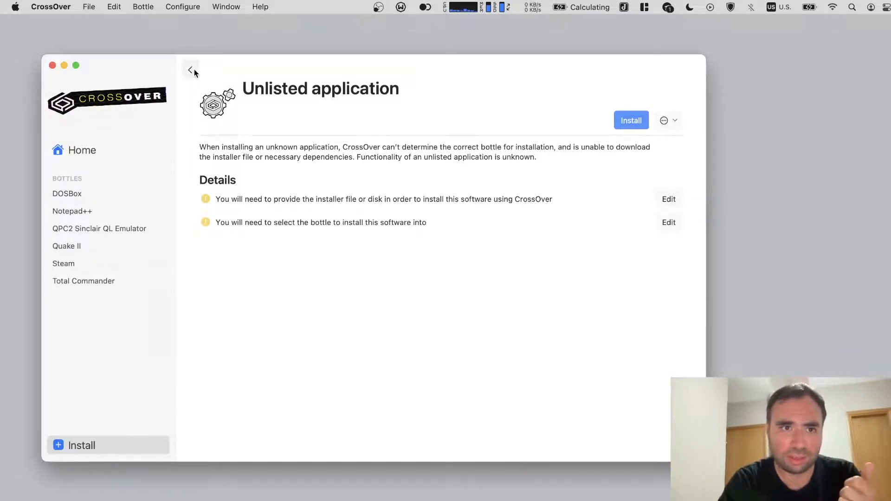
- View the Grand Theft Auto V install page in the catalog, then return to the Quake II bottle
click(191, 70)
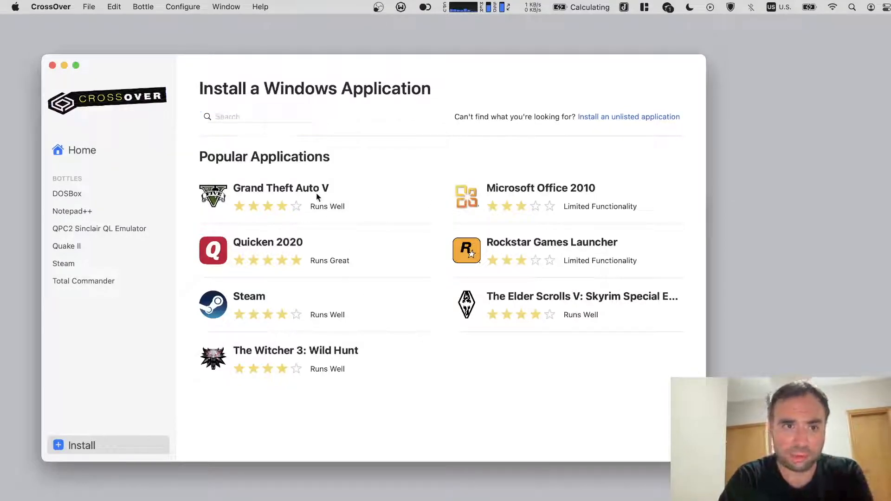
click(280, 187)
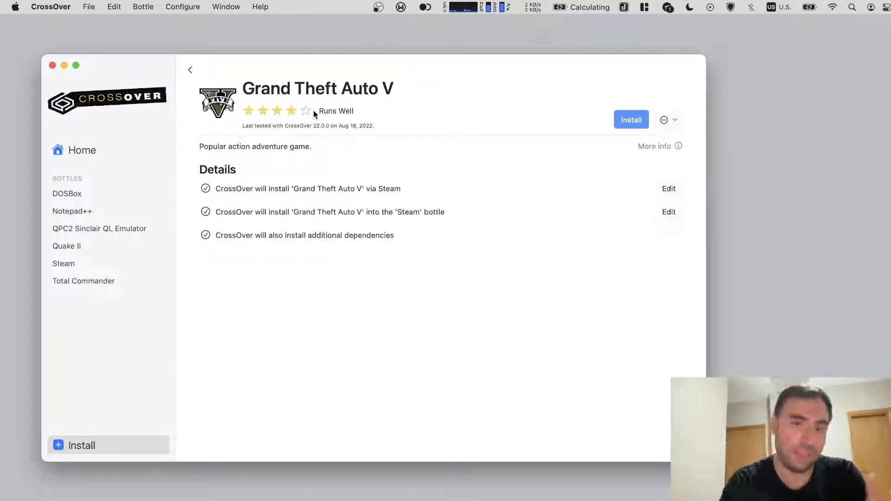
mouse_move(87, 262)
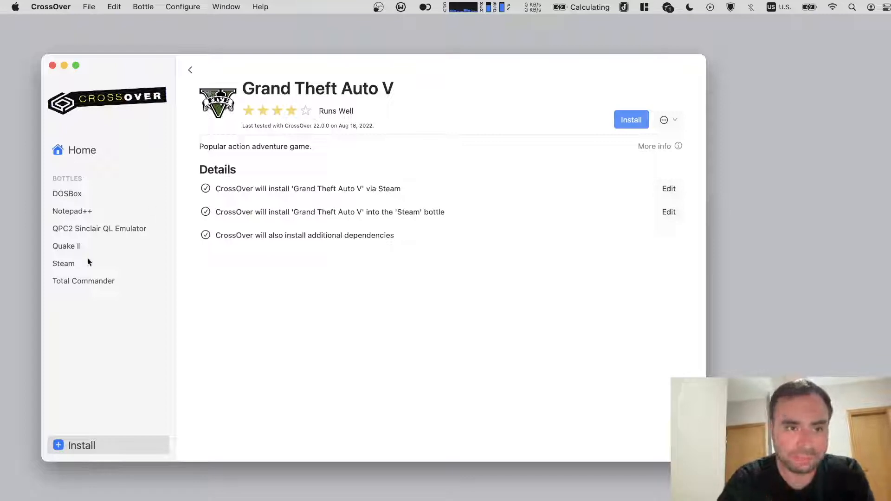
click(67, 245)
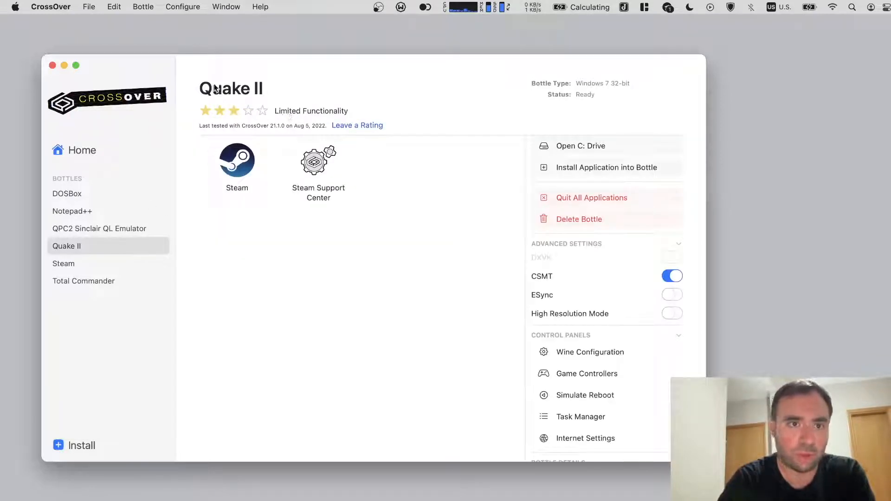
click(356, 125)
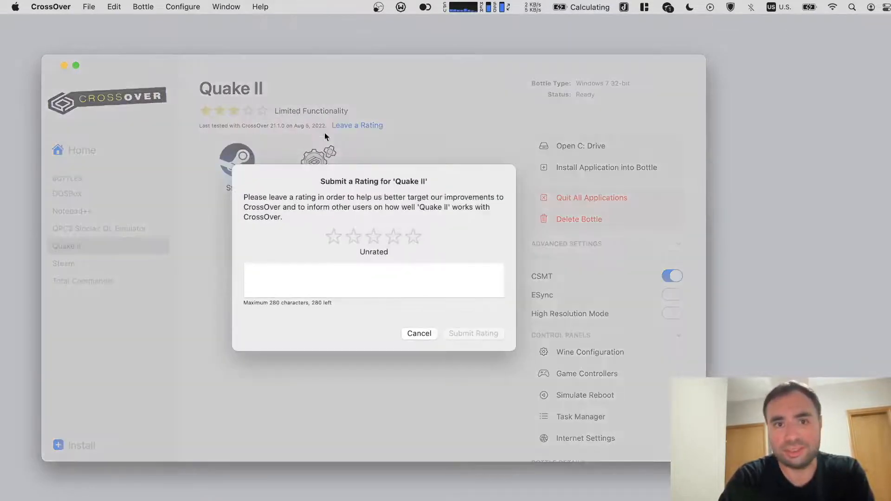
click(418, 333)
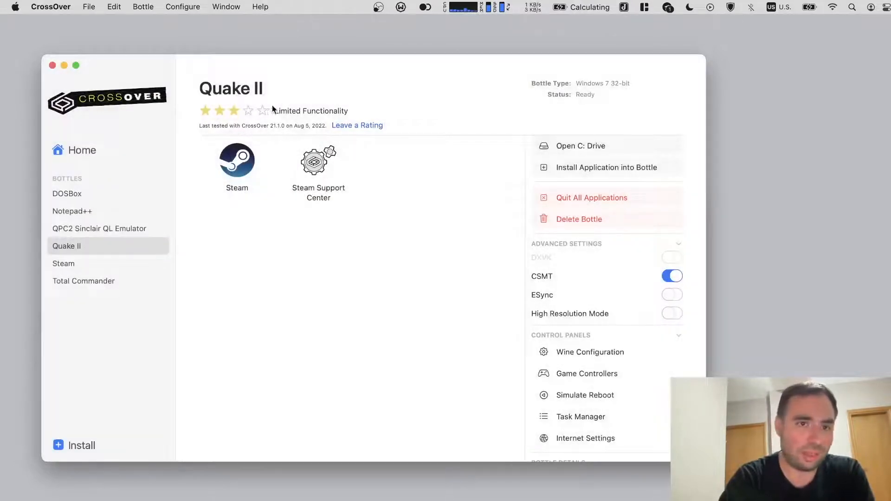
mouse_move(311, 111)
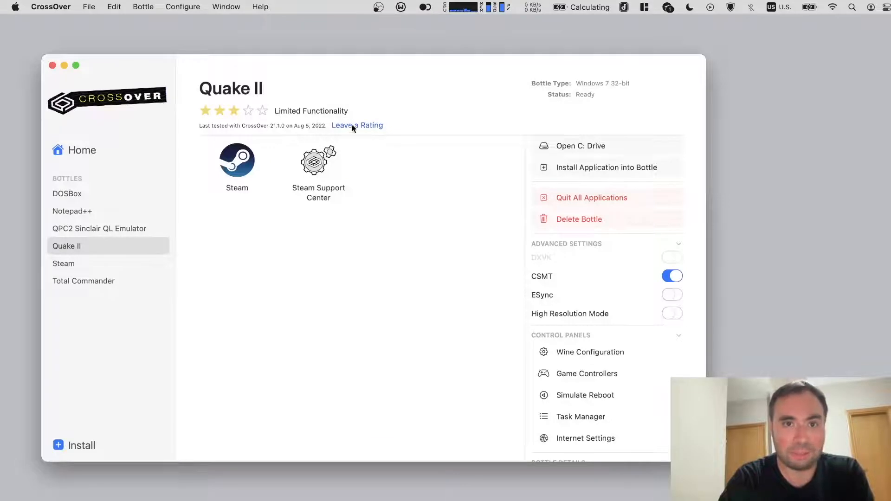
mouse_move(311, 111)
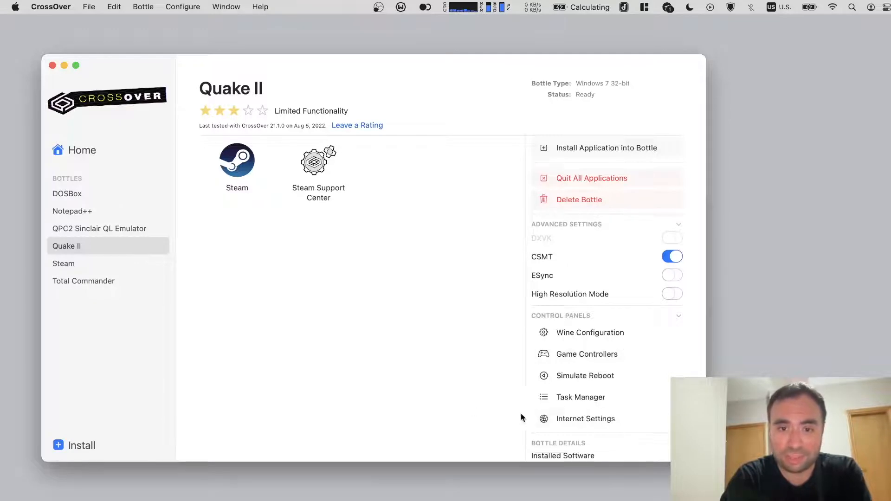
scroll(down, 3)
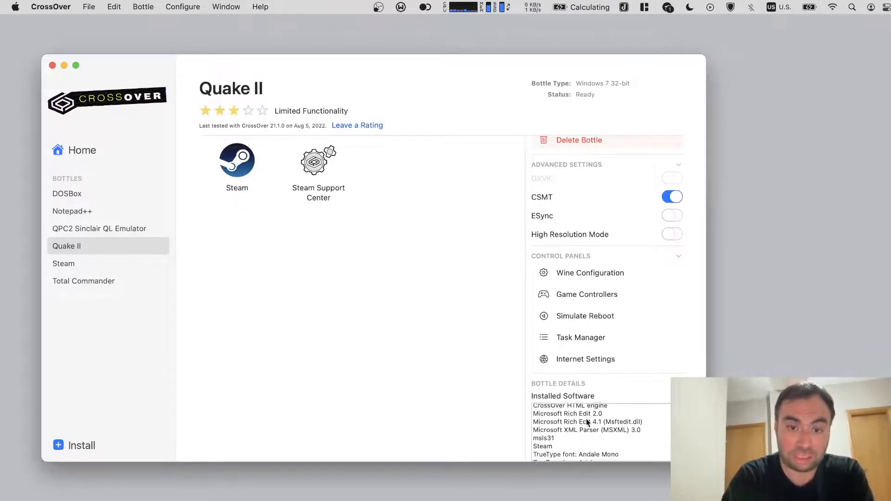
scroll(down, 3)
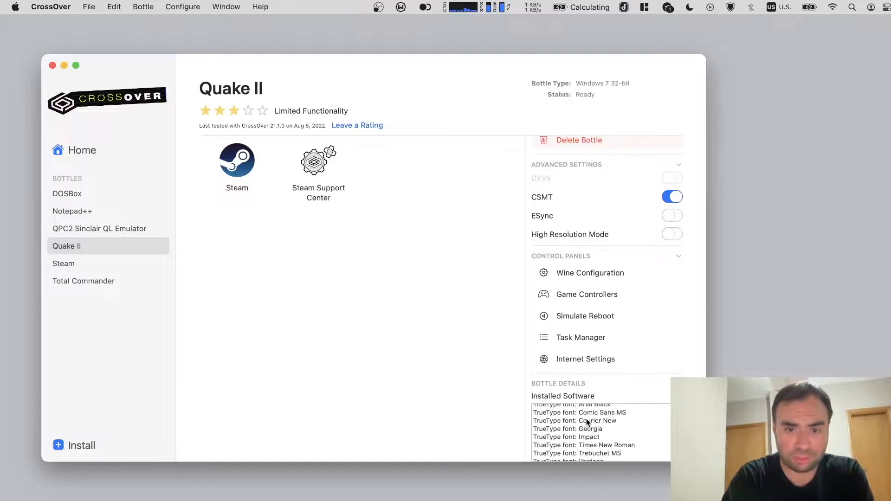
scroll(down, 3)
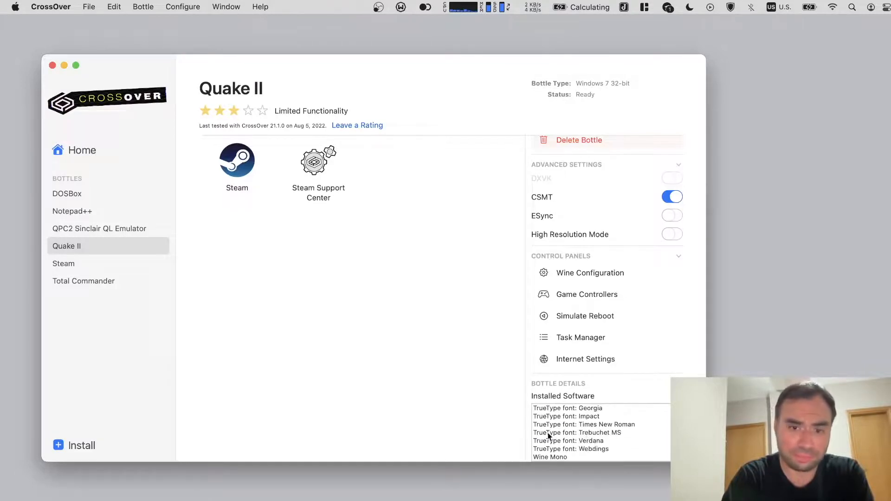